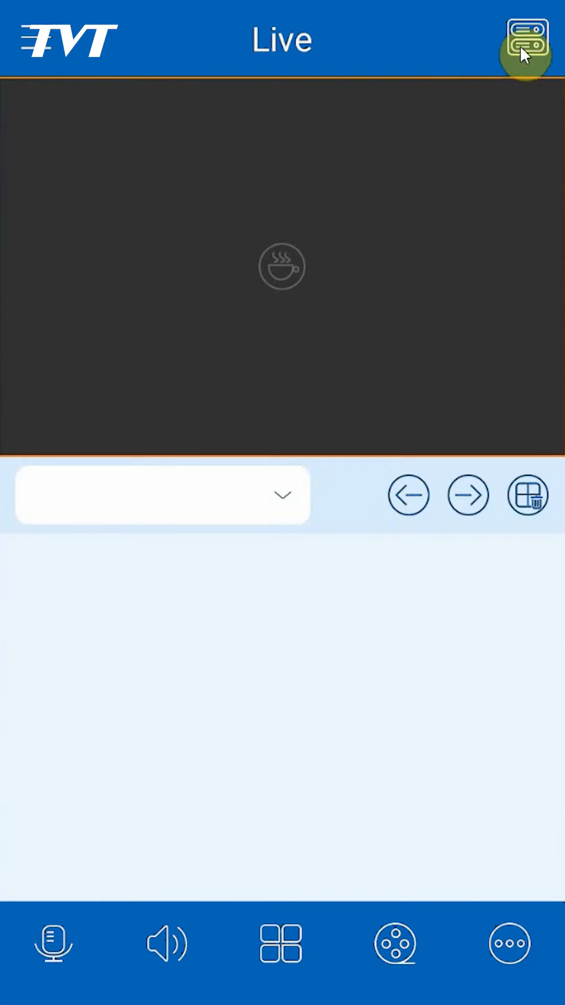
Open the device list and display DeviceName1's sharing QR code
click(527, 37)
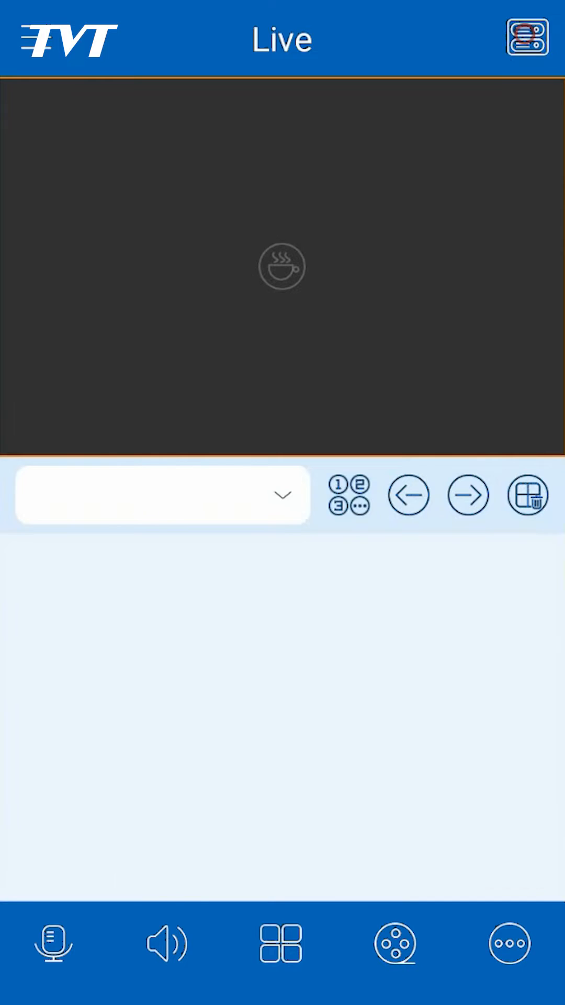
click(527, 39)
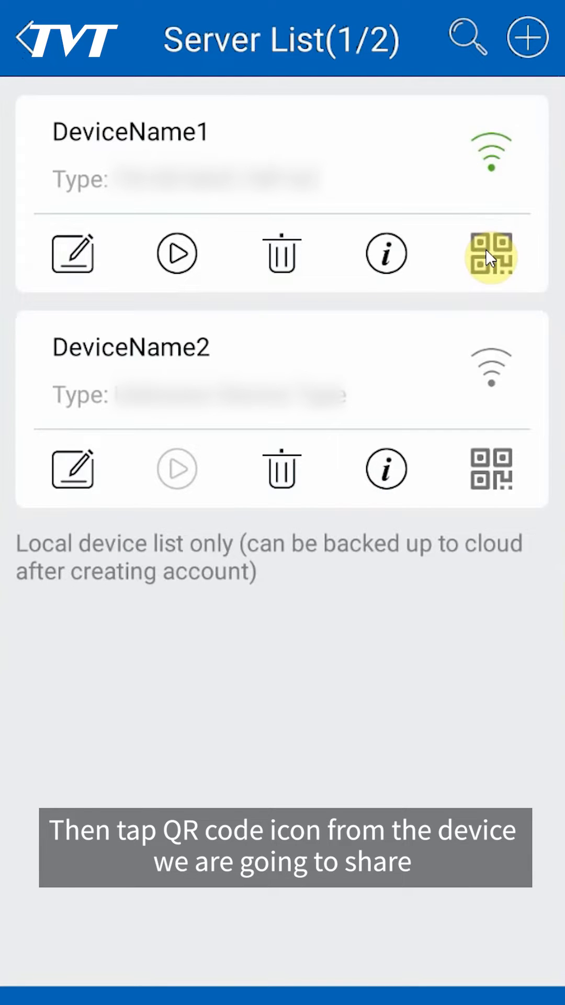
click(488, 253)
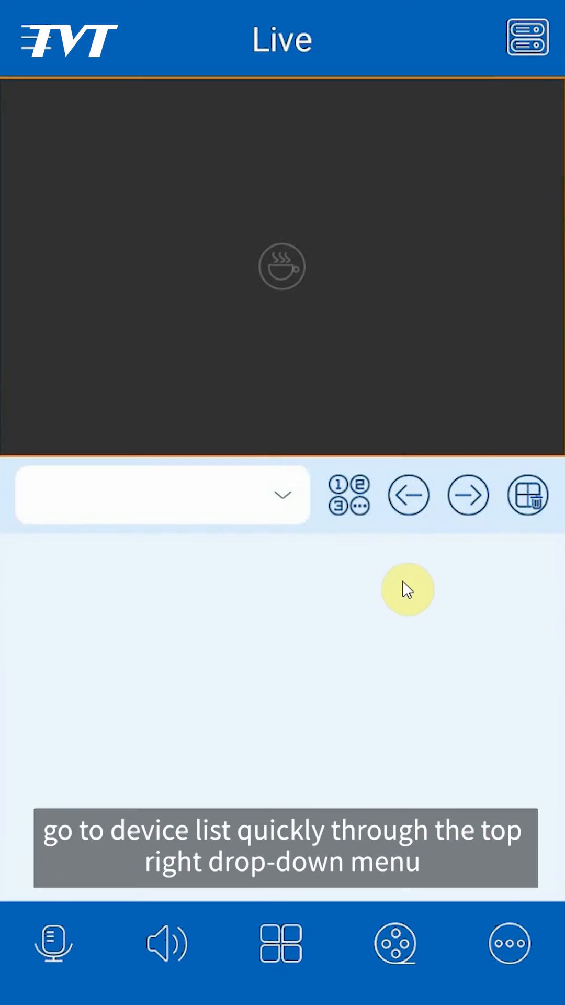
mouse_move(521, 91)
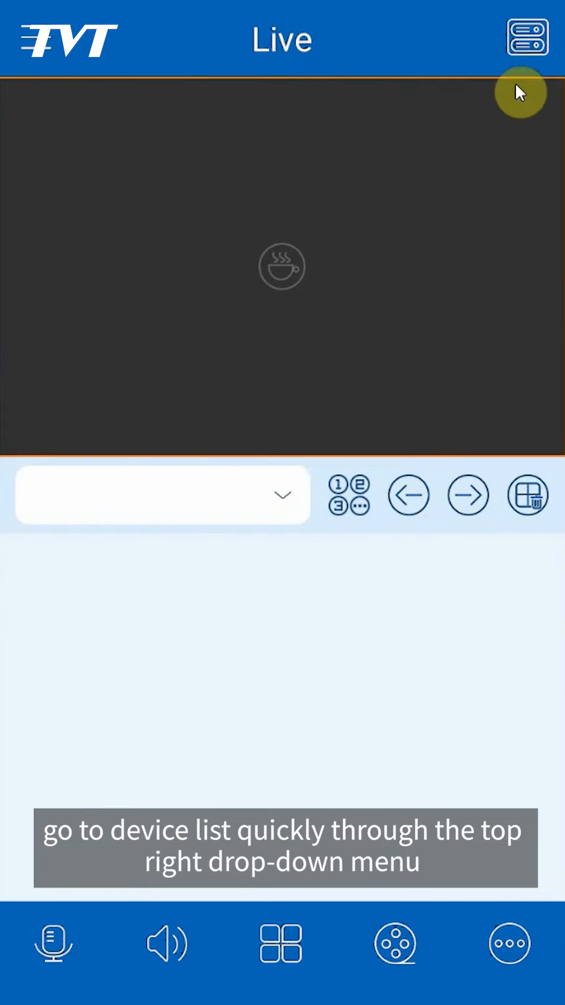
click(525, 37)
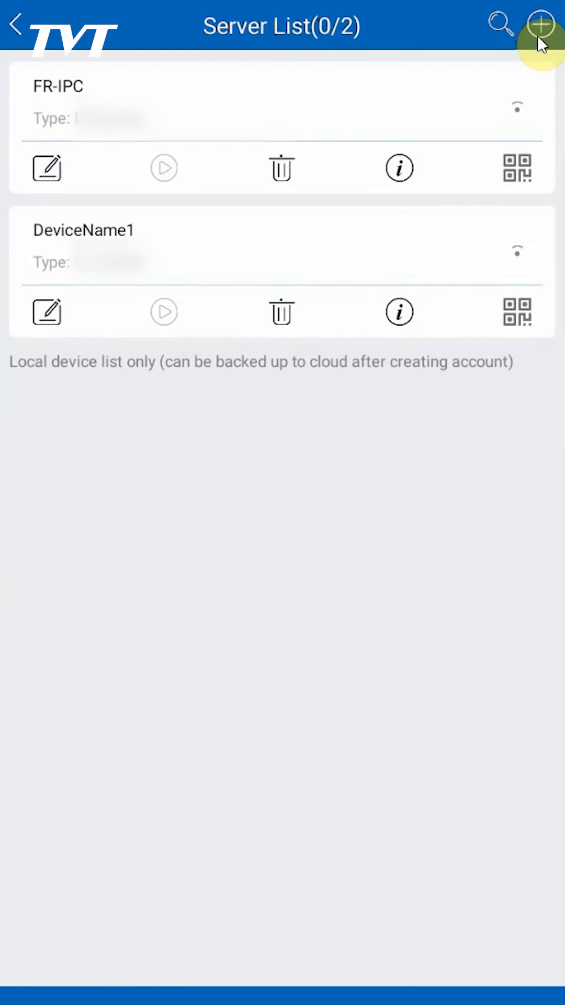
click(541, 23)
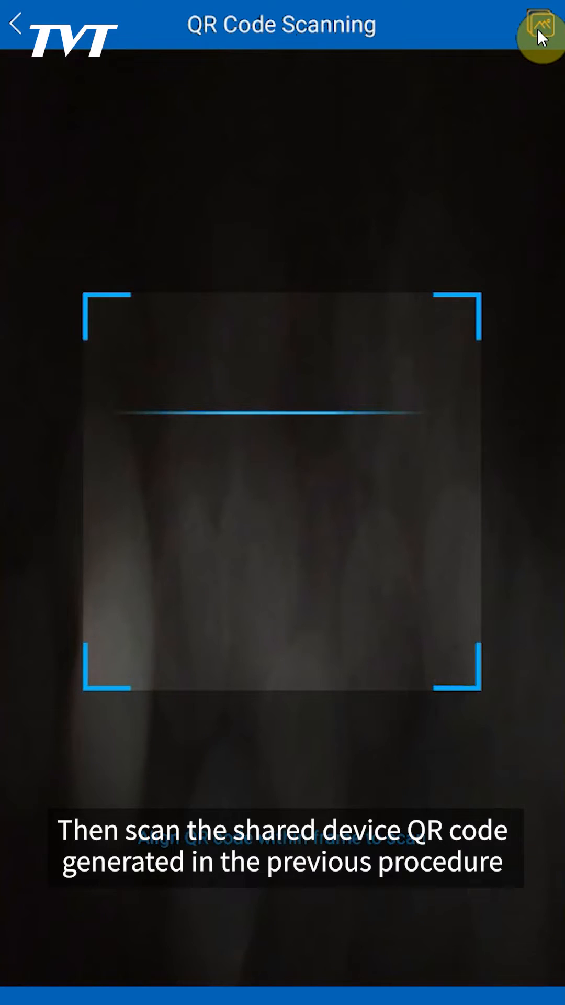
click(542, 24)
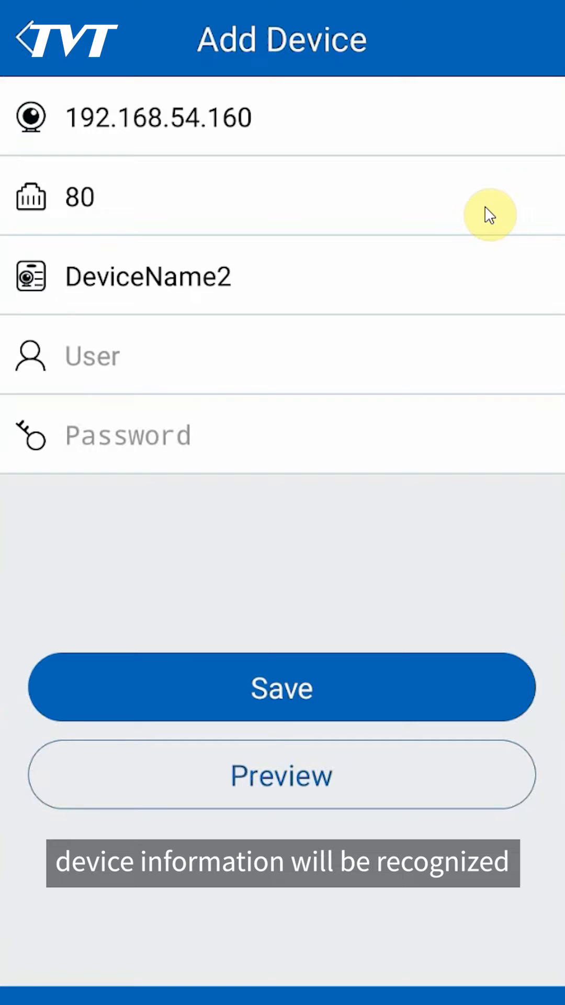
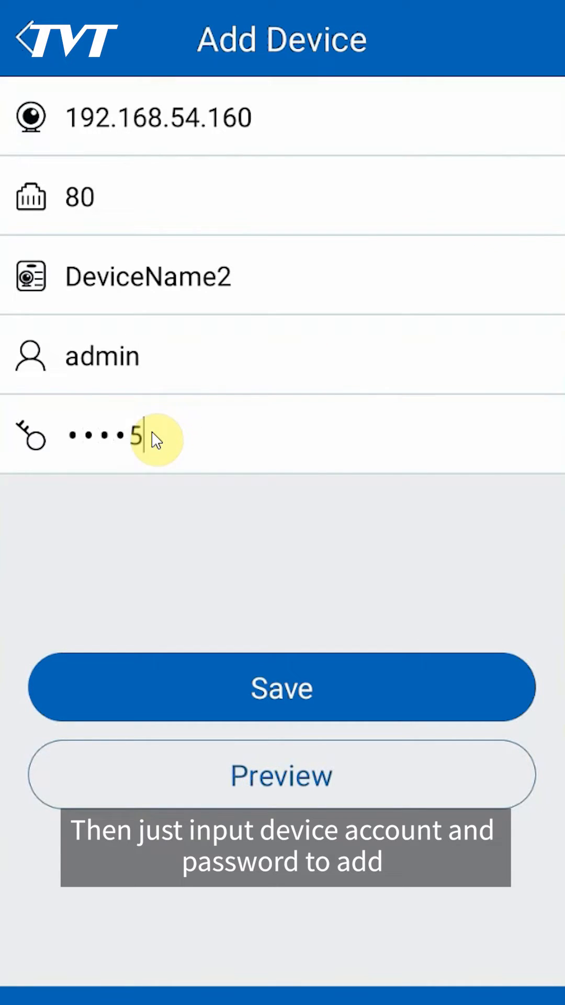
click(282, 688)
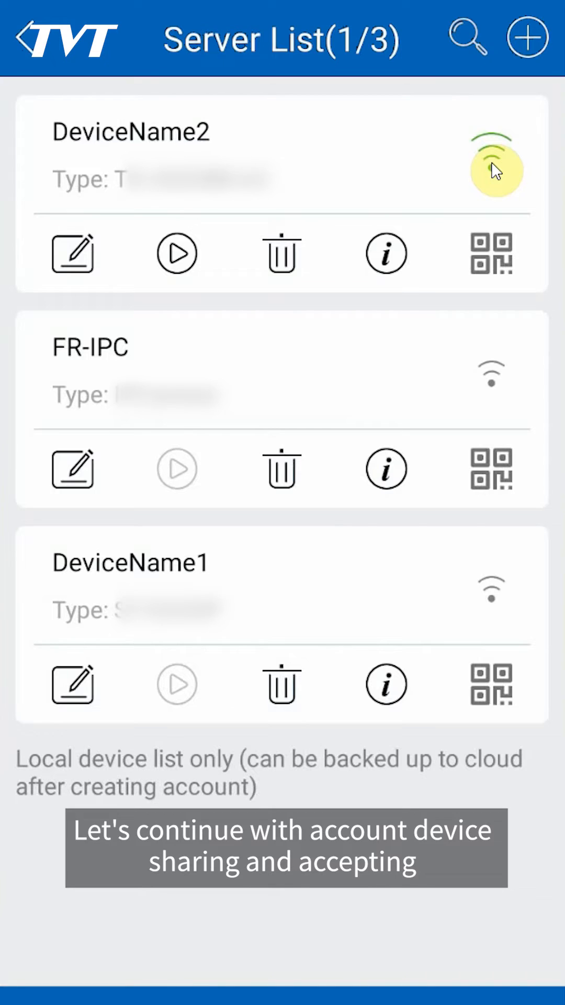
From the empty My Device list, choose Add Device to show the QR scanner
click(177, 254)
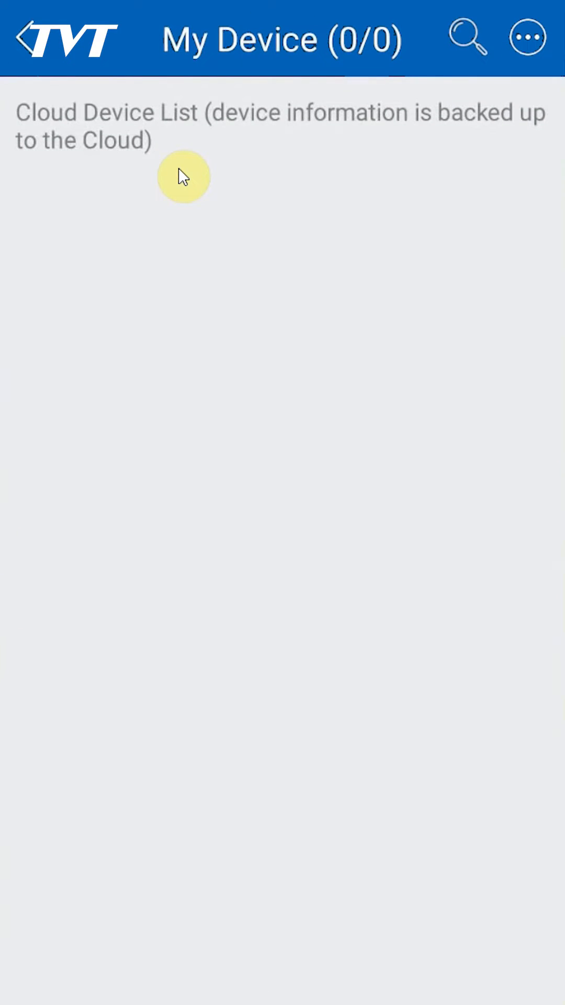
click(528, 39)
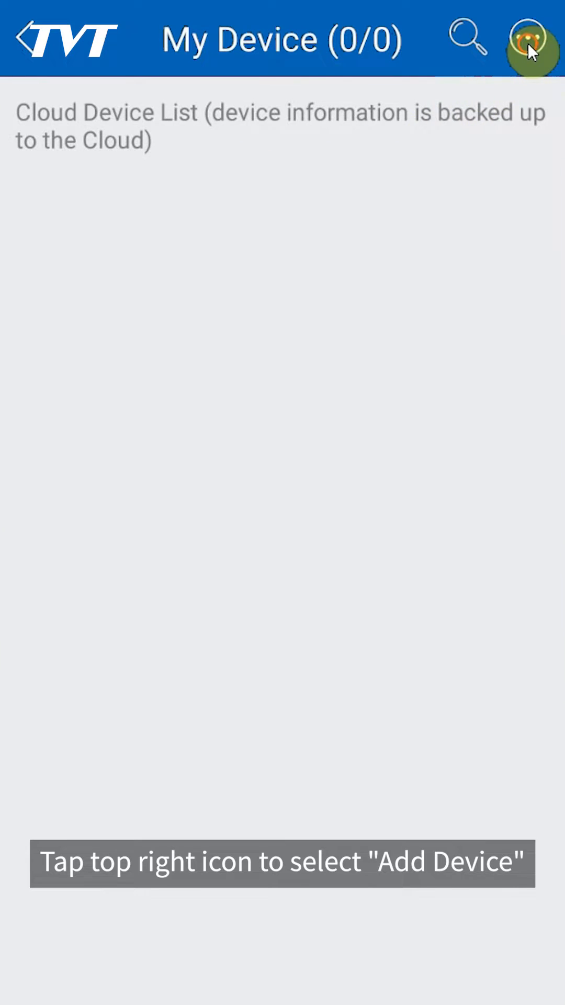
click(527, 37)
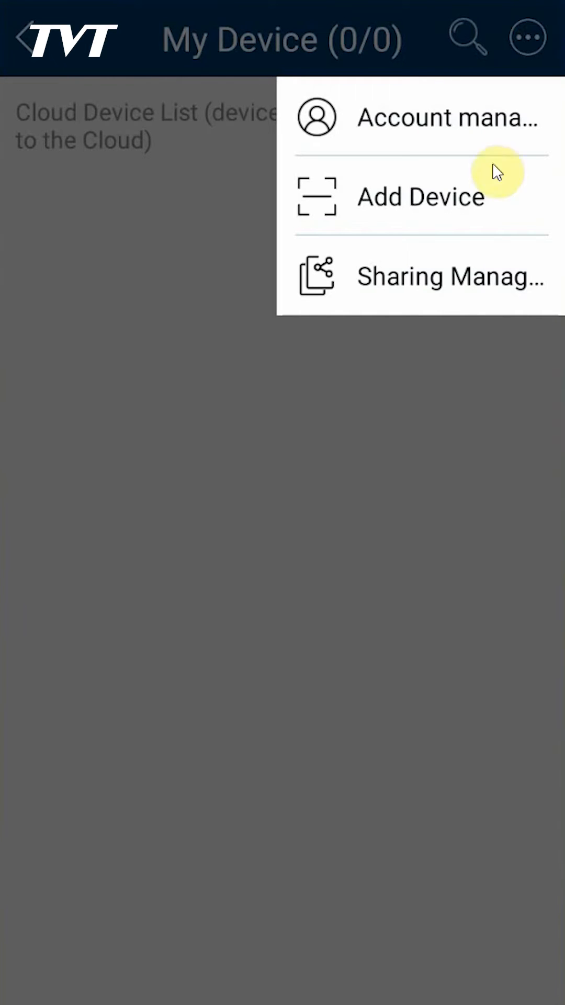
click(421, 197)
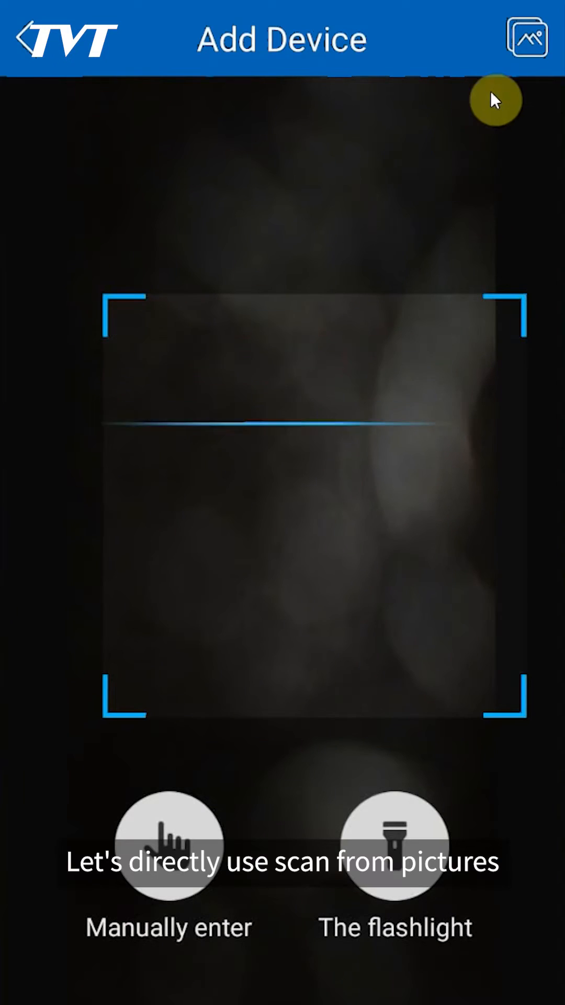
Scan download.png from Downloads to fill in serial N627A0SF2G5D and DeviceName1
click(525, 36)
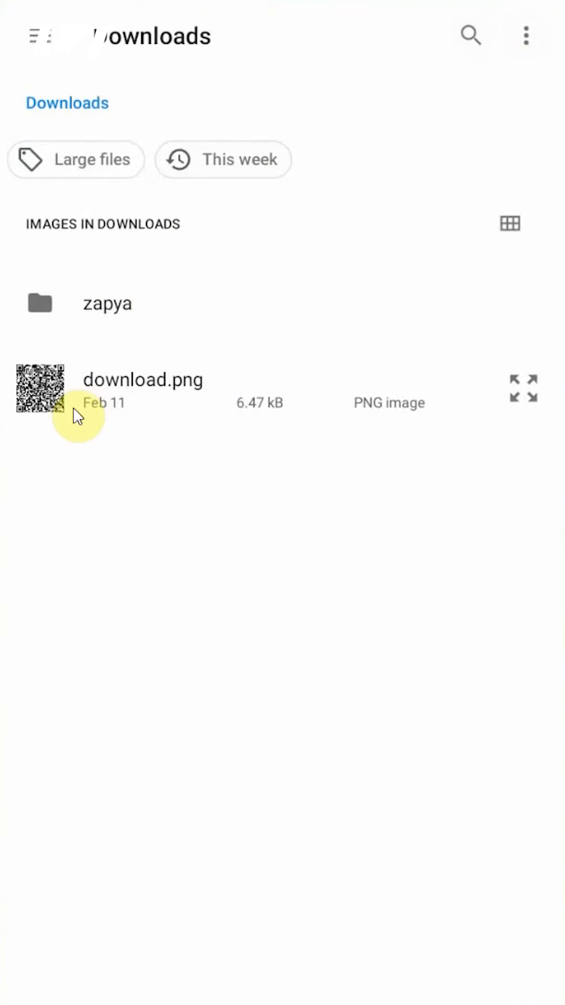
click(39, 380)
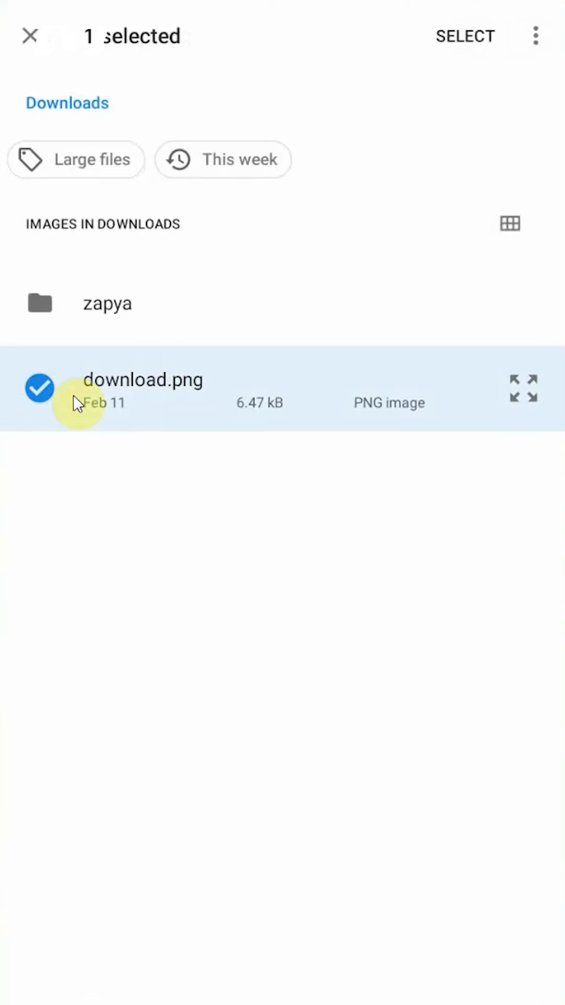
click(466, 36)
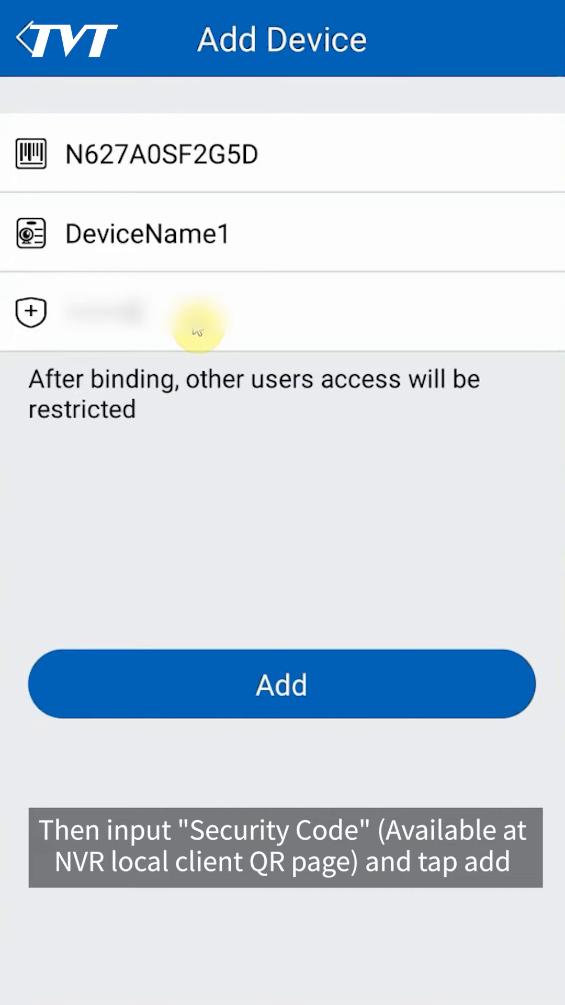
Save DeviceName1 to My Device and bring up its Share Device page
click(282, 684)
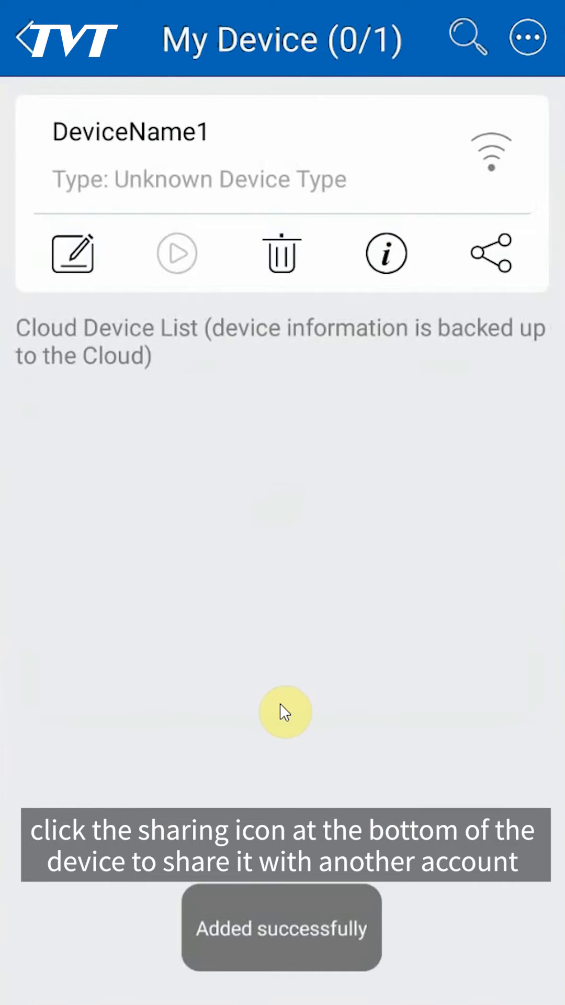
click(491, 252)
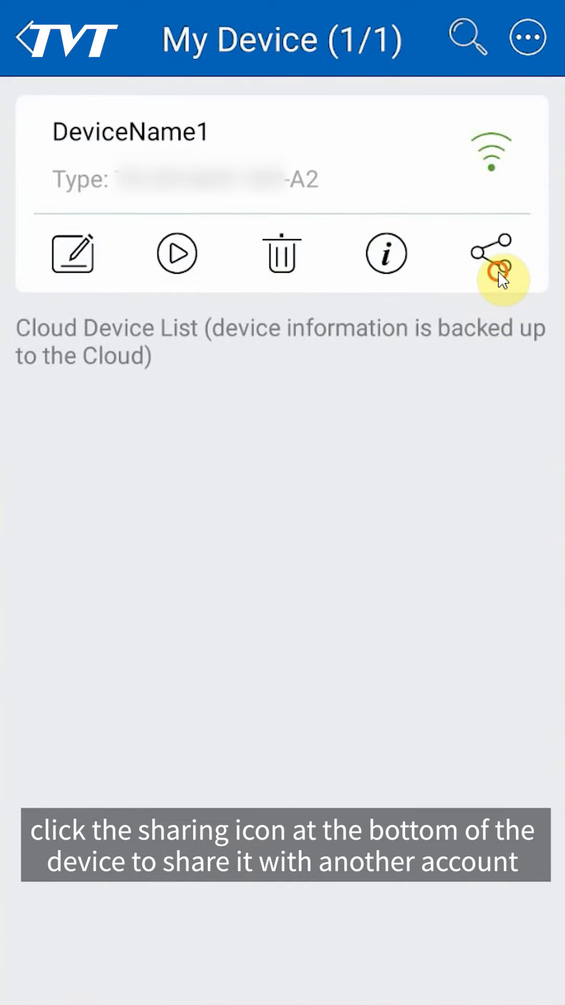
click(490, 252)
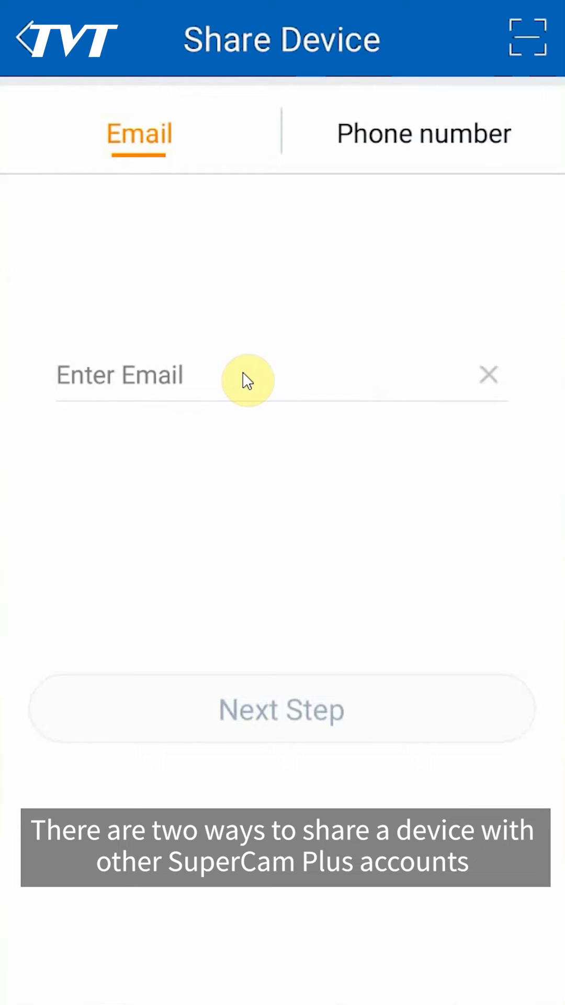
Share DeviceName1's IPC channel by email, granting Preview and Playback permissions
click(246, 383)
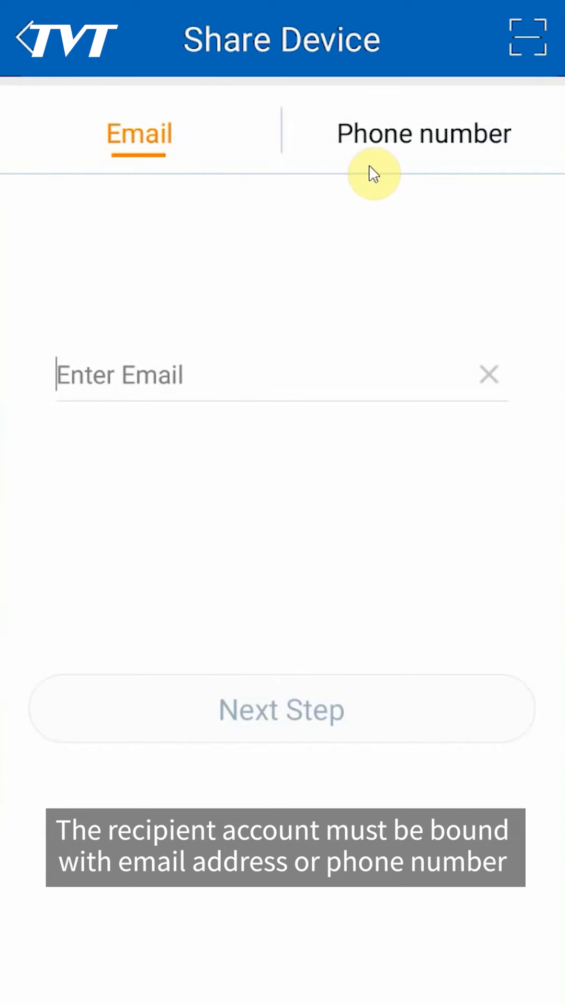
click(425, 133)
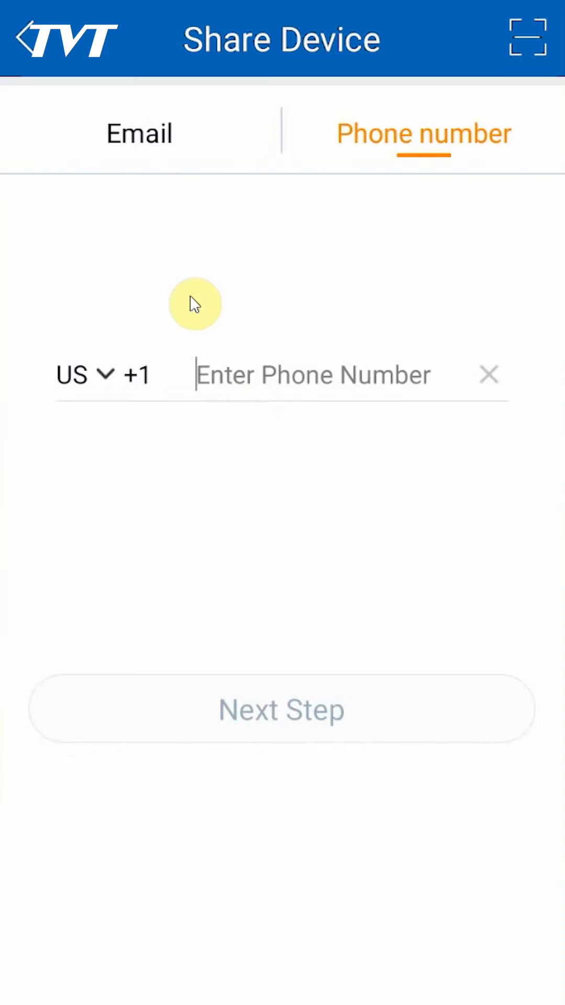
click(140, 133)
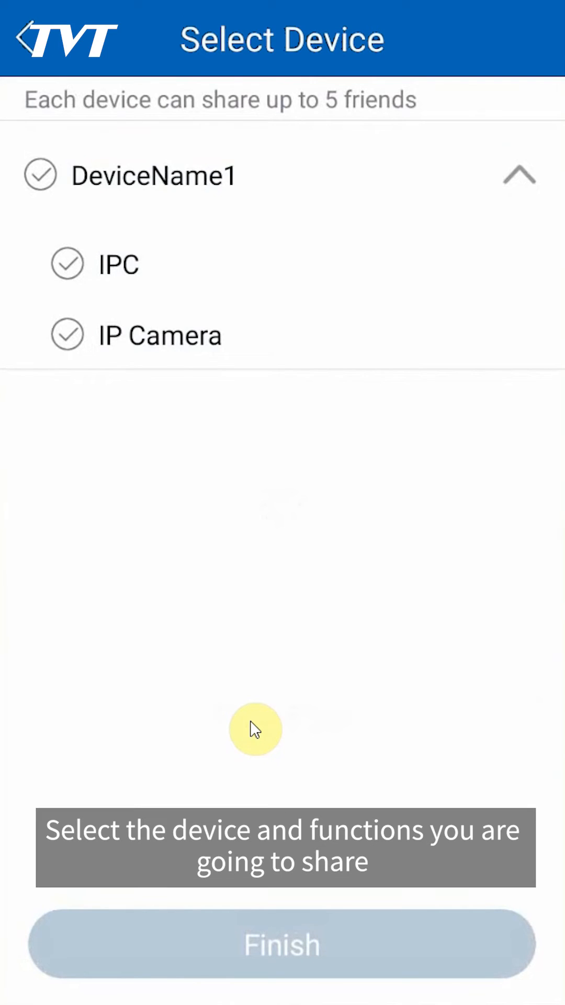
click(66, 265)
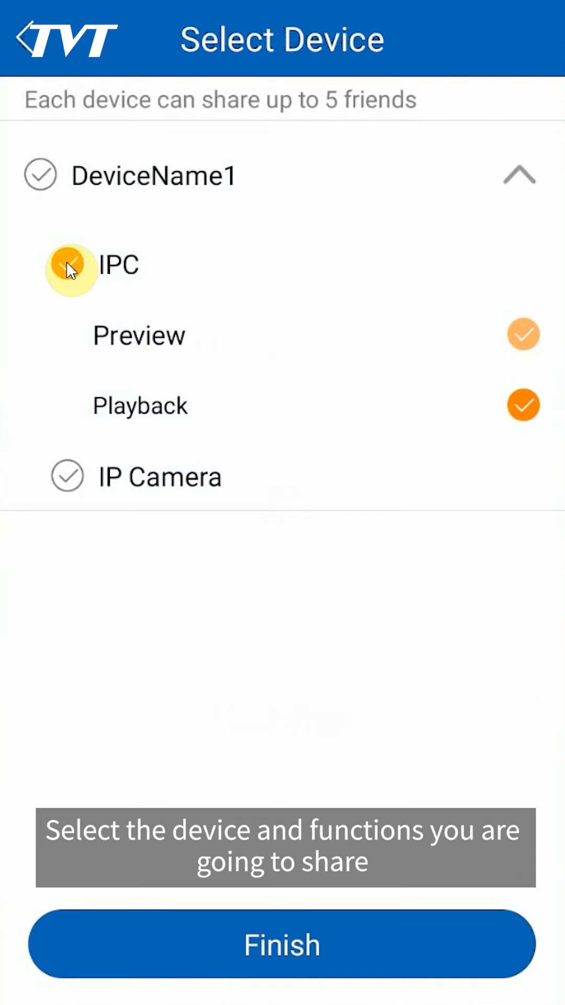
click(66, 266)
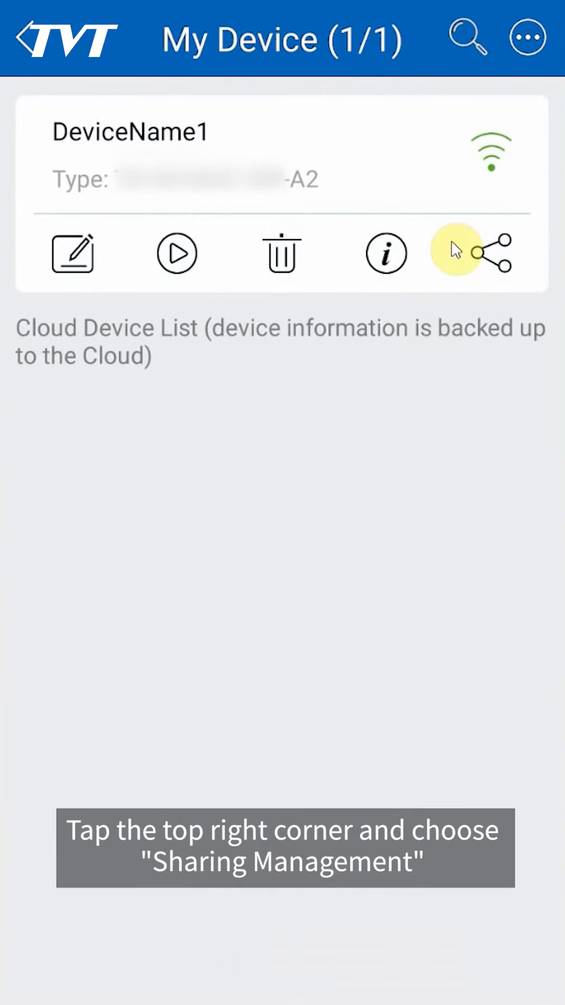
Go to Sharing Management from the account options menu
click(527, 38)
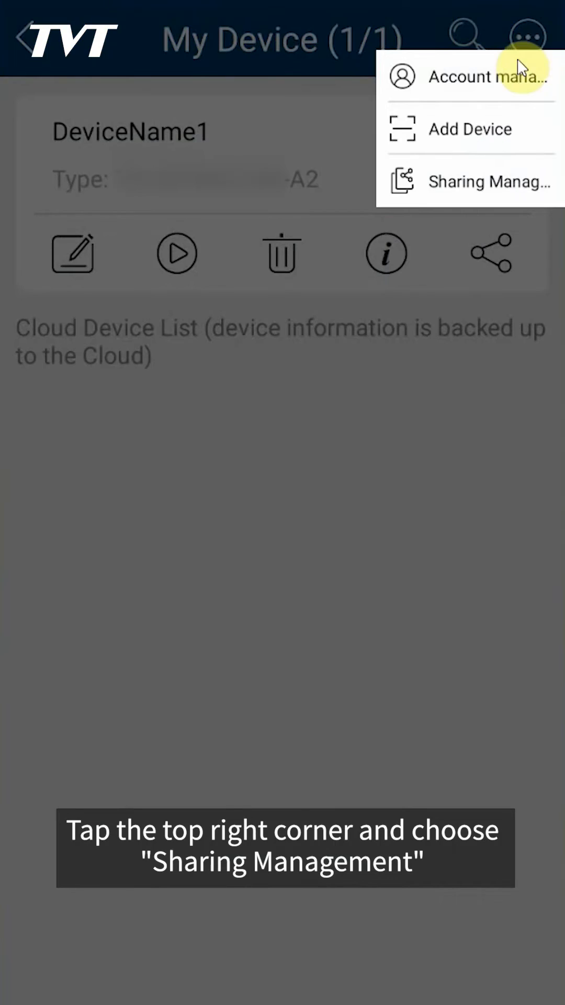
click(489, 183)
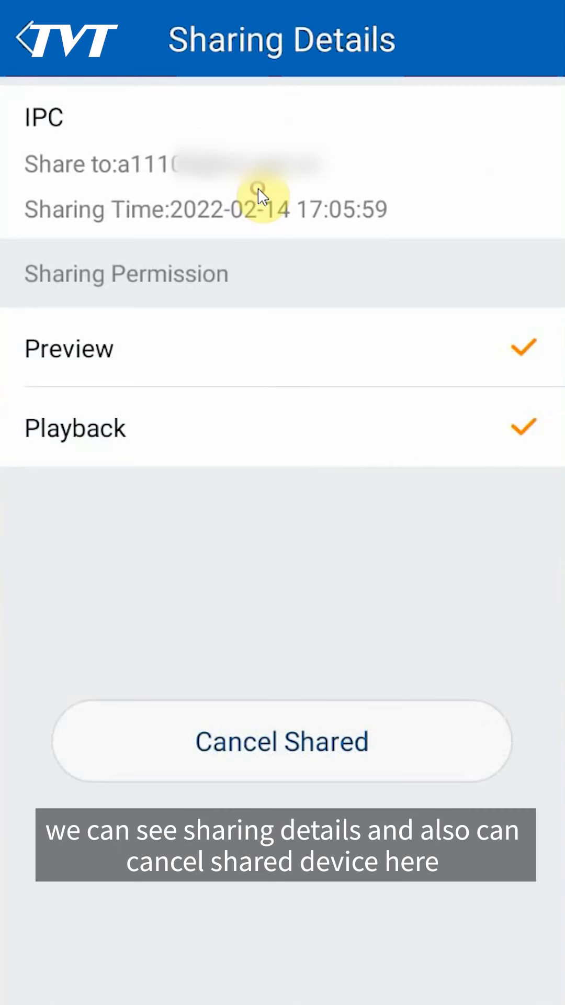
mouse_move(421, 551)
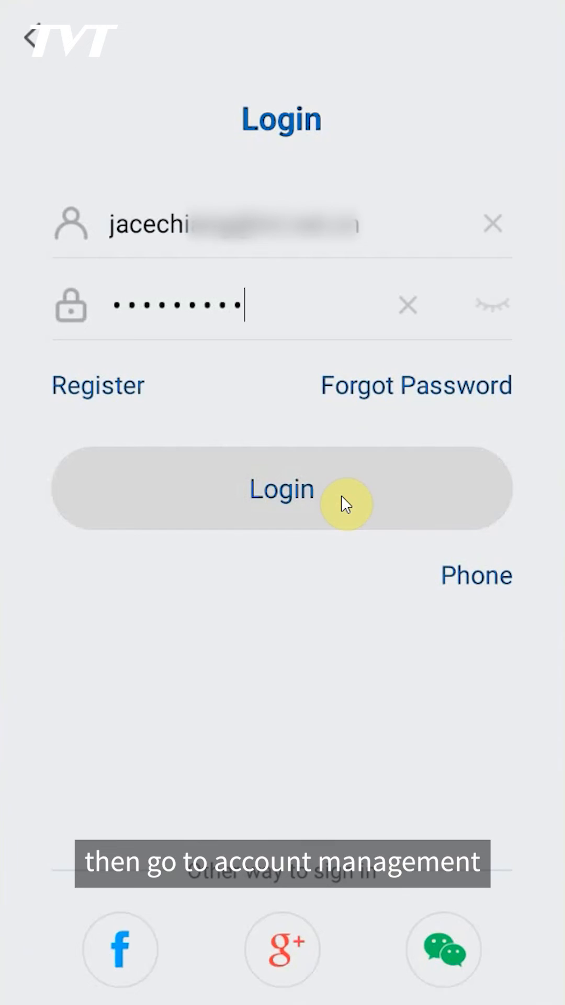
Sign in as the recipient and accept the IPC camera under Shared by Others
click(280, 489)
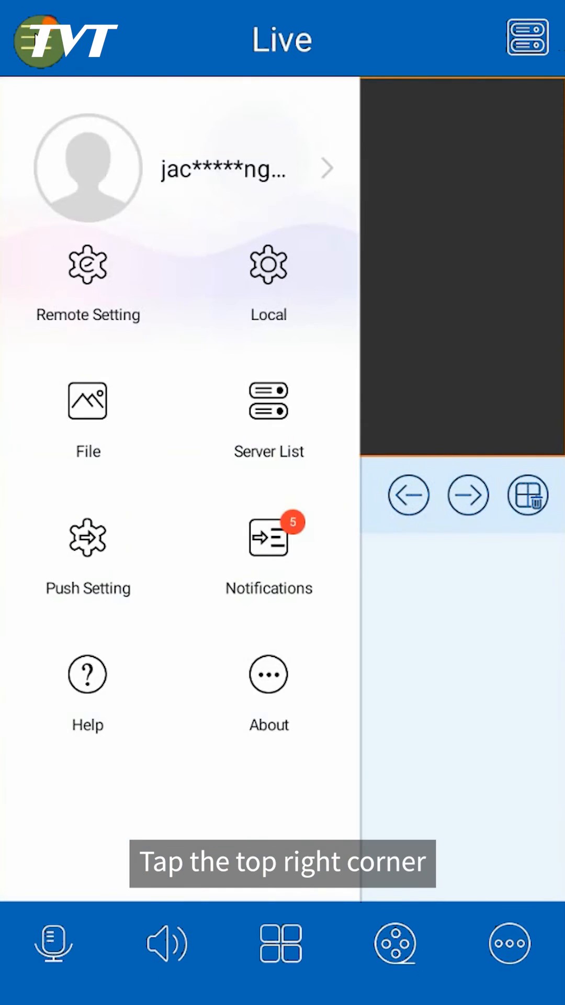
click(527, 38)
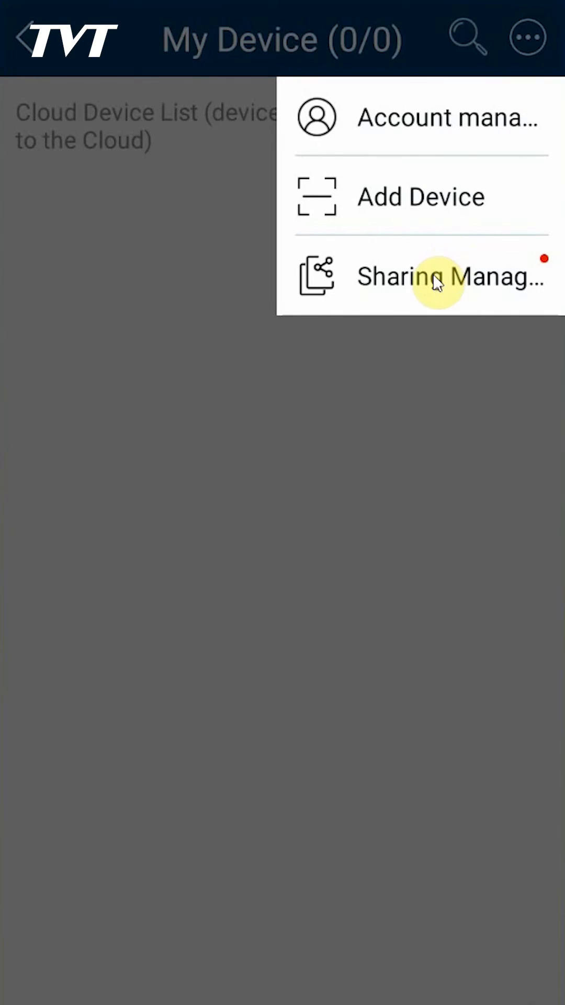
click(433, 277)
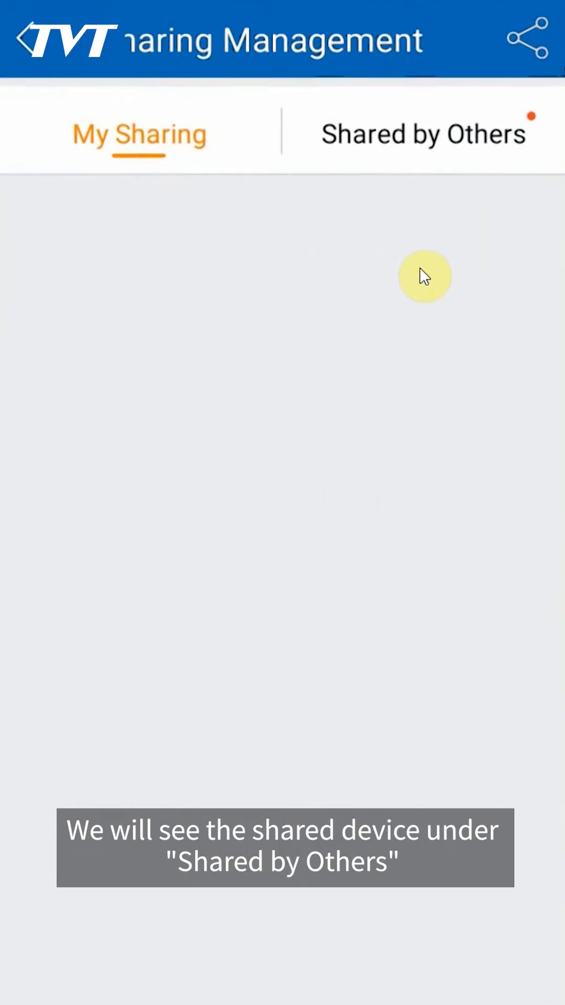
click(424, 133)
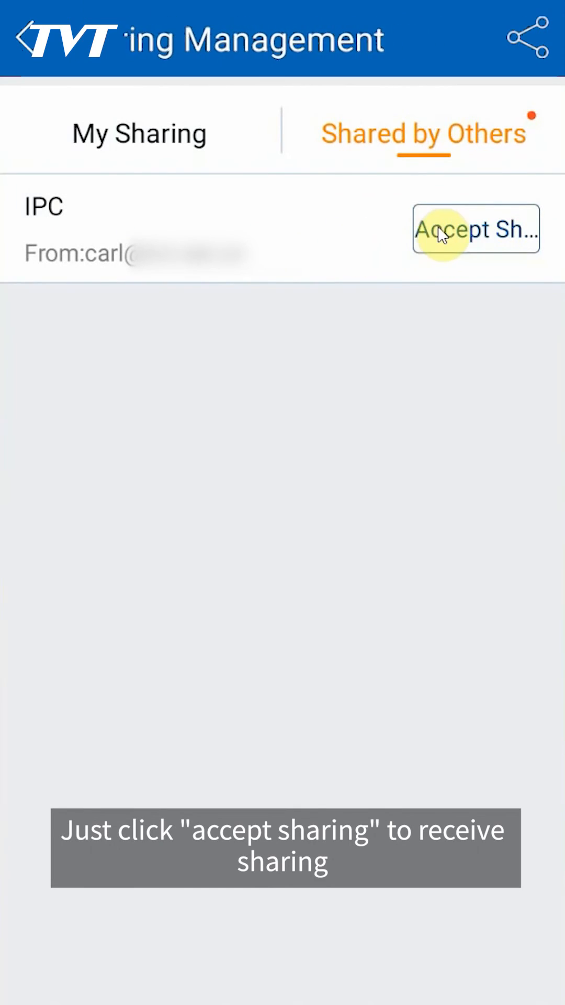
click(475, 230)
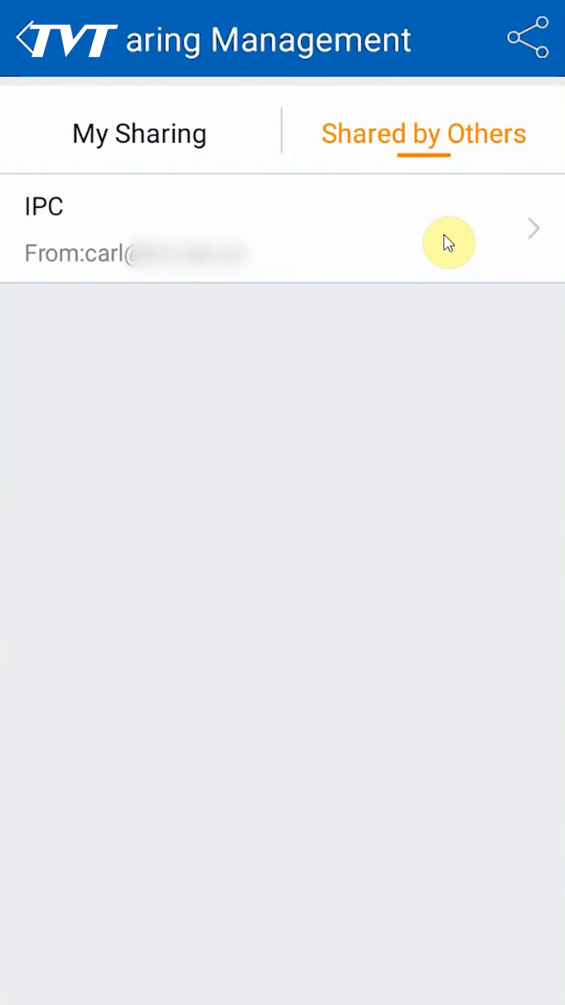
Review the accepted IPC share's Preview and Playback details, then return to My Device
click(446, 242)
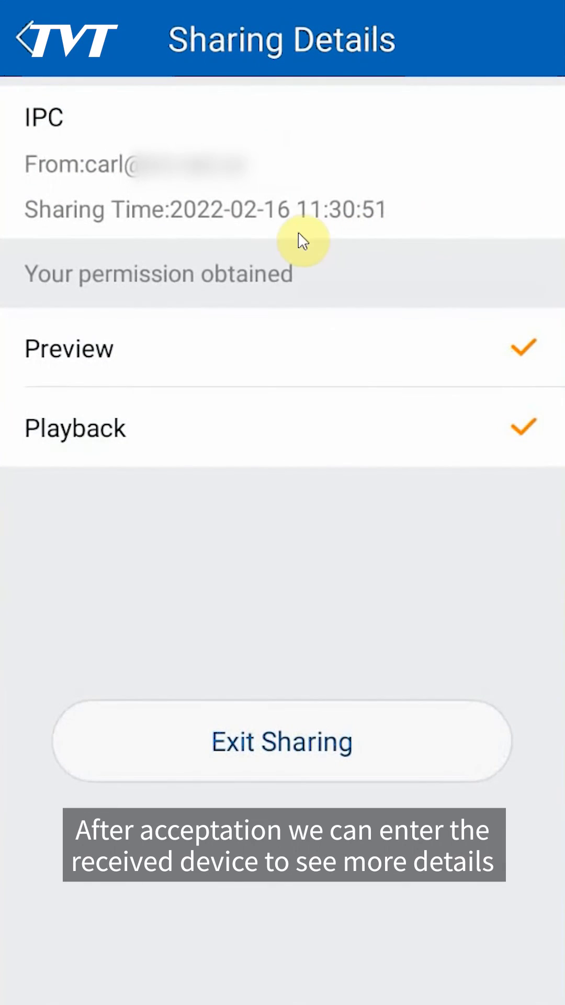
mouse_move(123, 238)
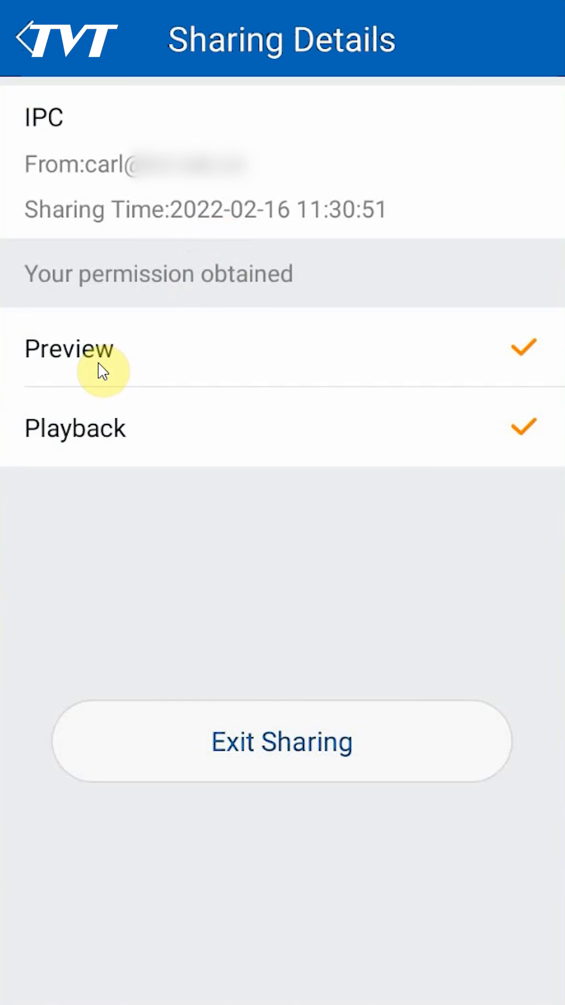
mouse_move(79, 149)
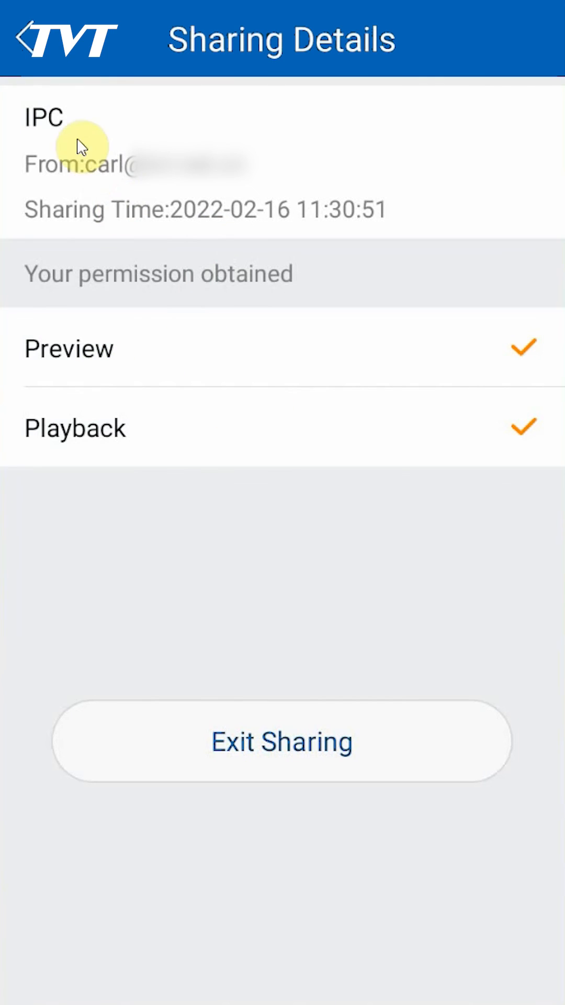
click(23, 39)
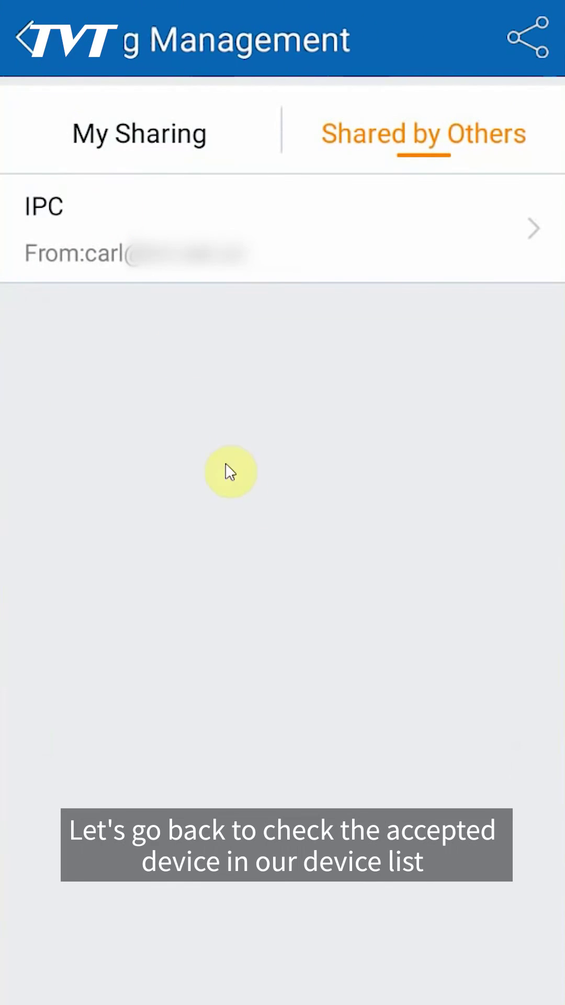
click(23, 39)
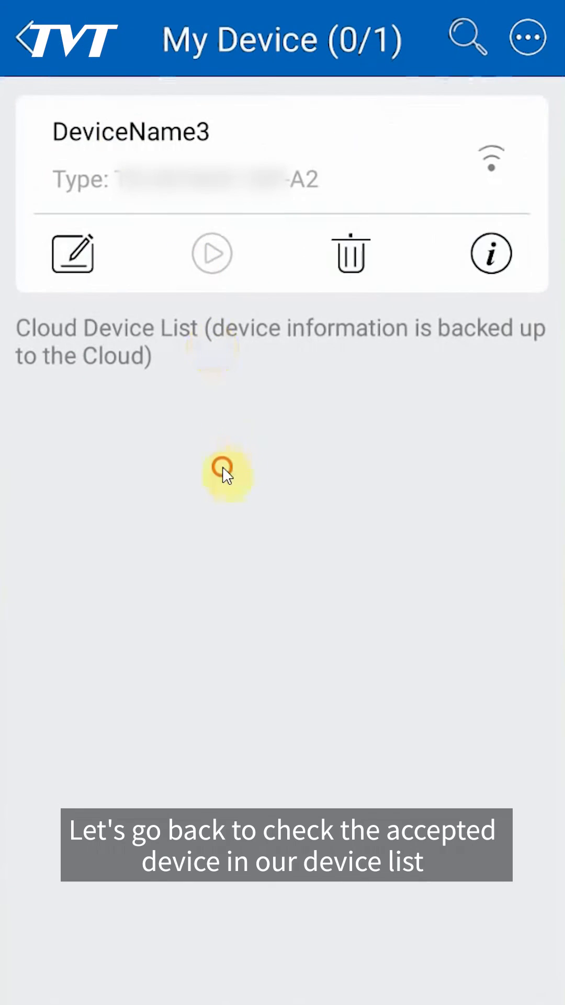